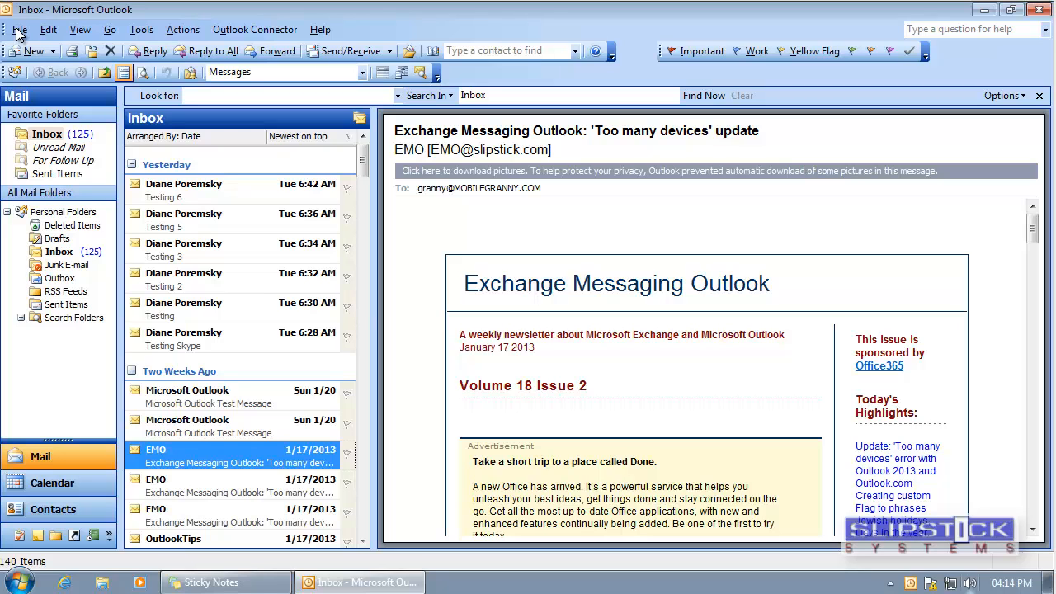
Open the disk folder holding the Personal Folders file via Data File Management.
click(20, 29)
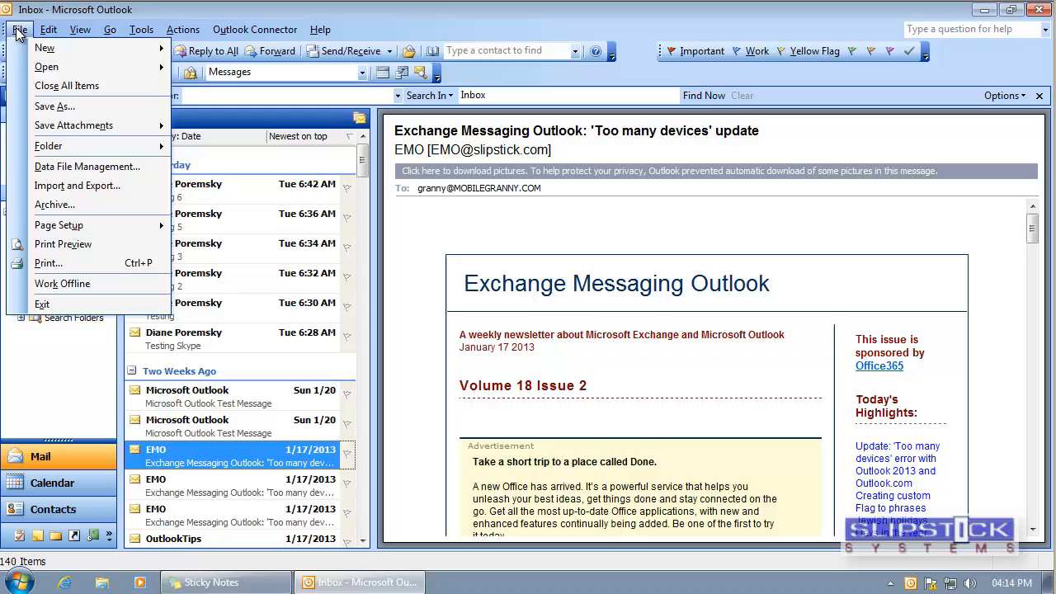
click(87, 166)
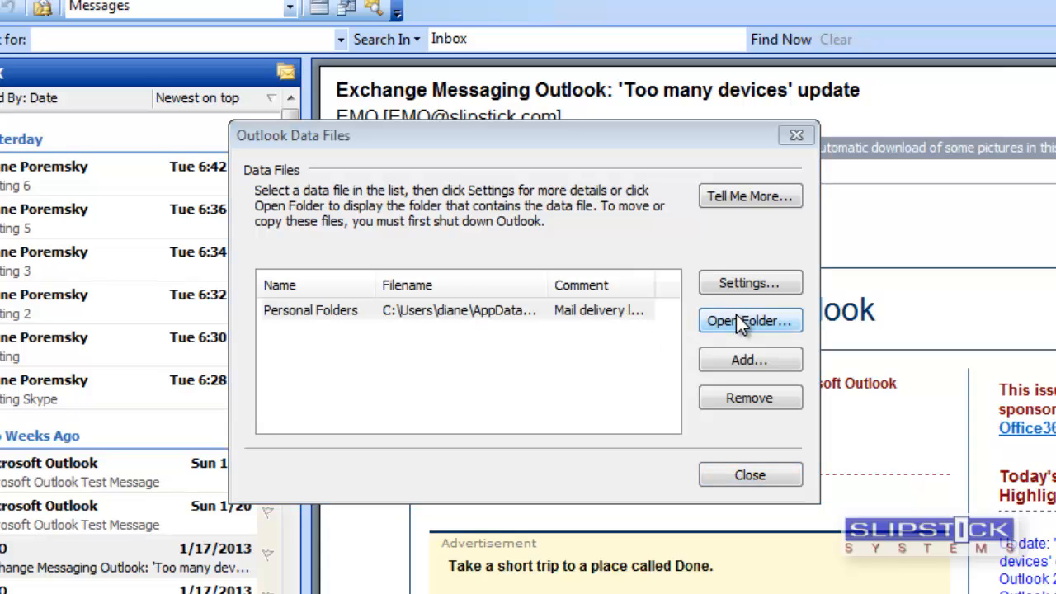
click(750, 321)
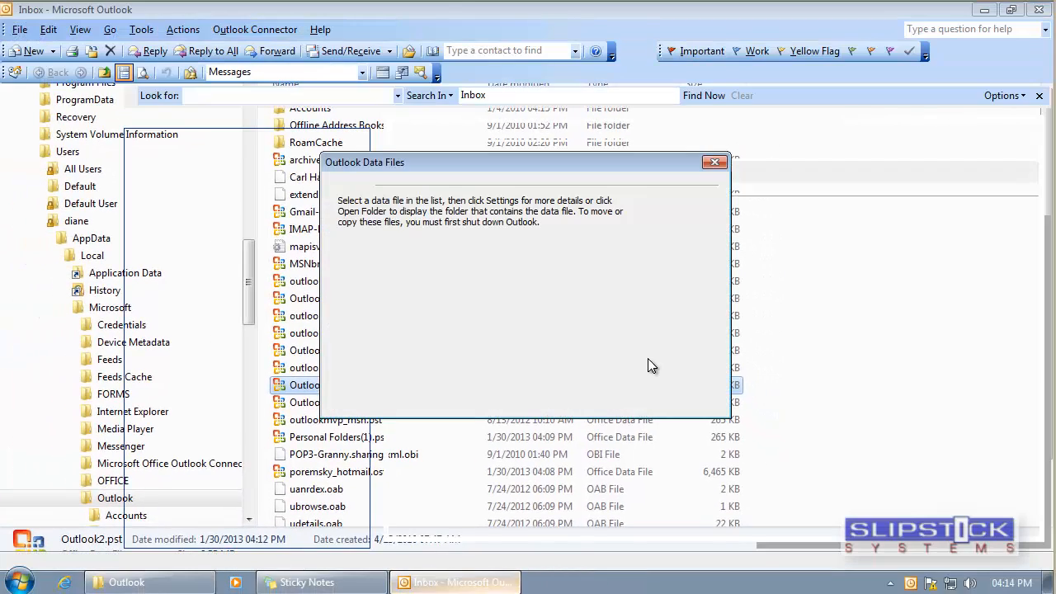
Close the data files window and select Outlook-from-outlook2003.pst for copying to Removable media.
click(714, 161)
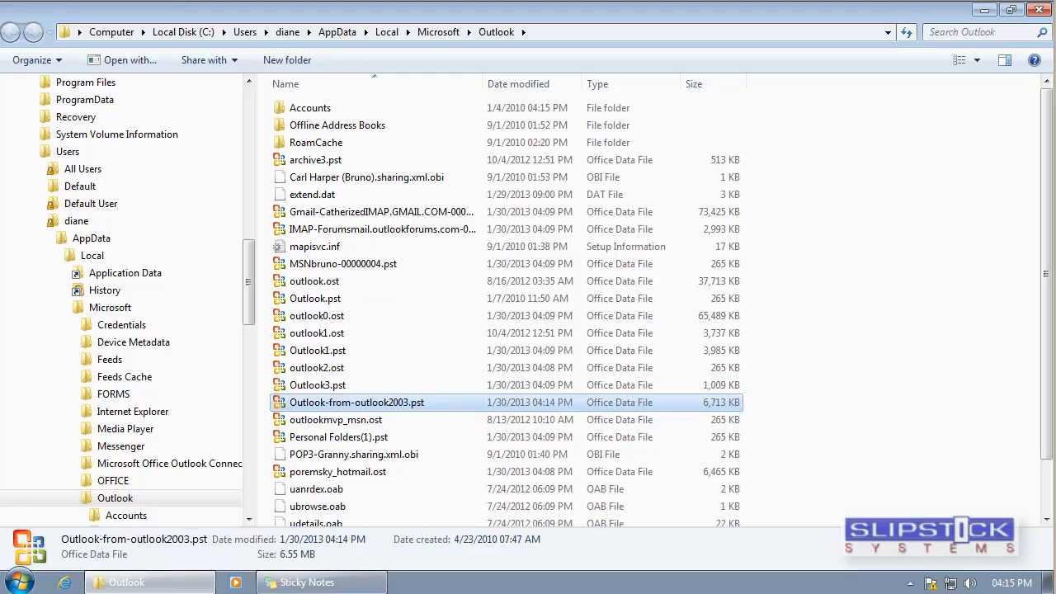
click(126, 581)
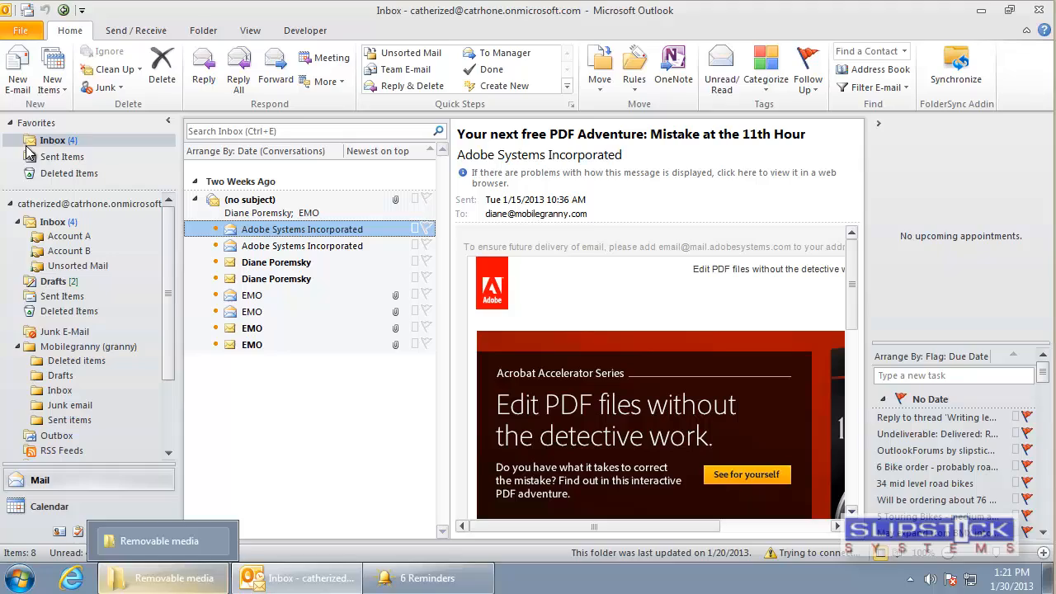
Open Outlook-from-outlook2003.pst from Removable media and show its Personal Folders Inbox.
click(22, 30)
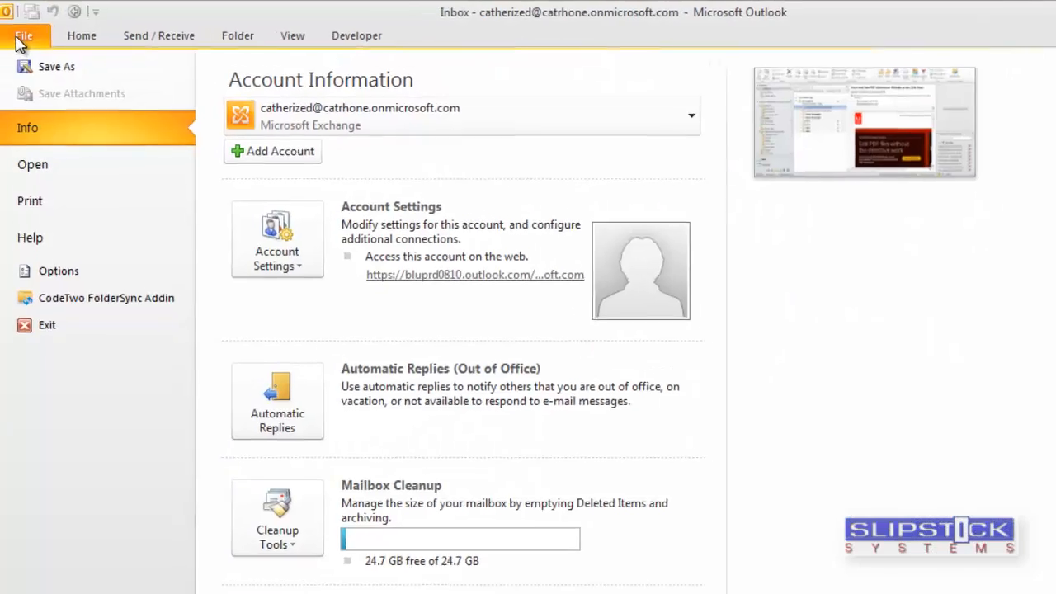
click(33, 164)
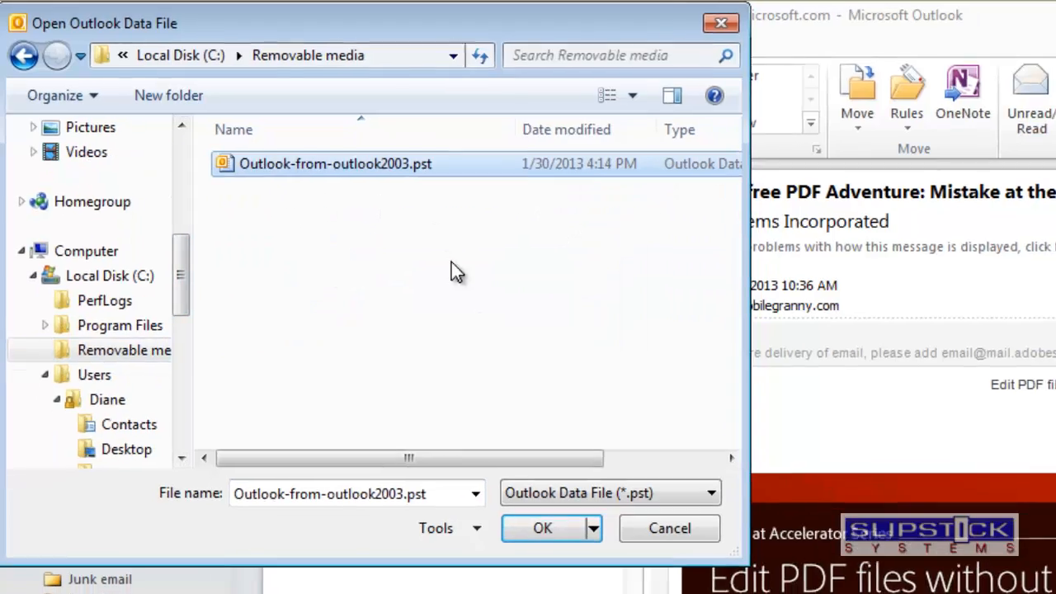
click(542, 528)
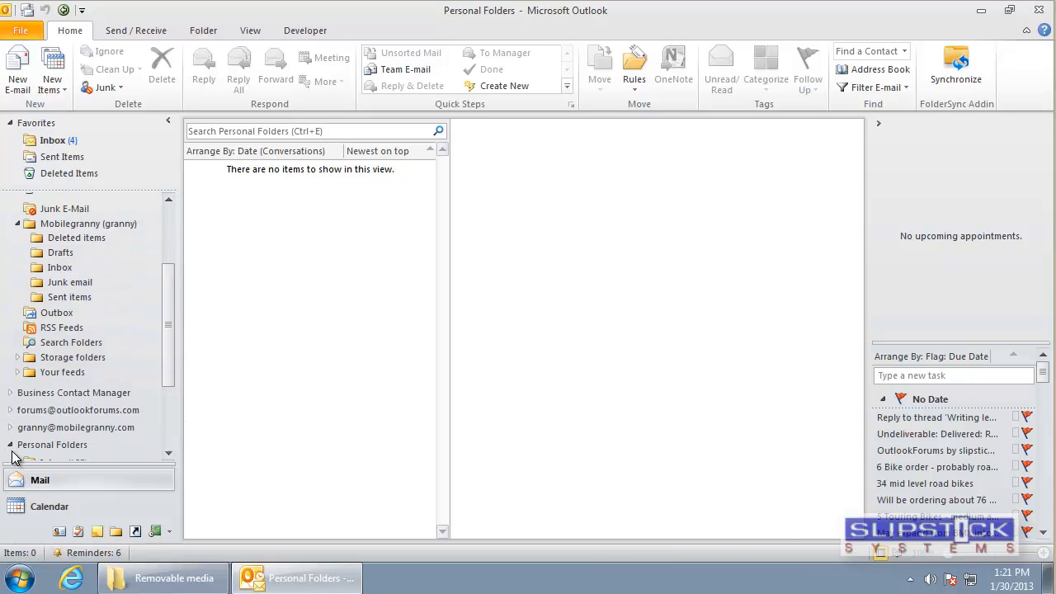
click(53, 335)
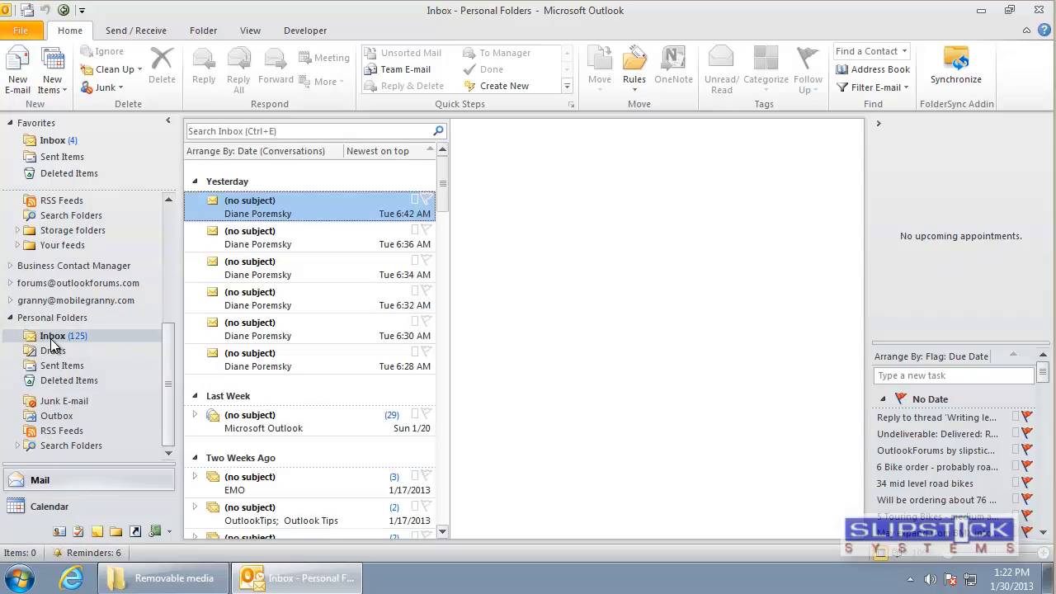
click(21, 30)
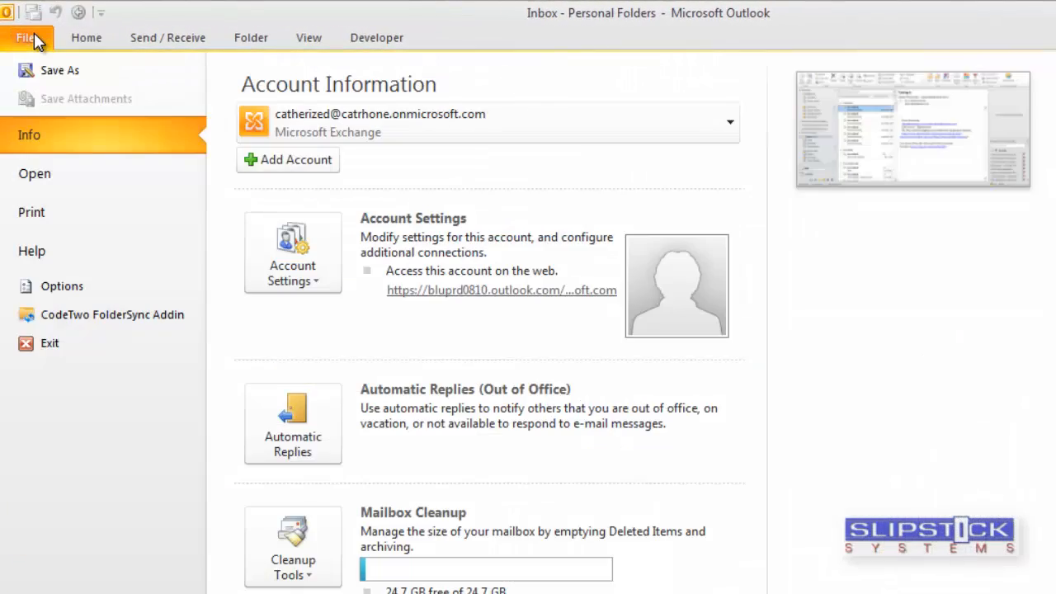
Select Personal Folders at C:\Removable media\Outlook-from-outlook2003.pst in the Data Files list.
click(292, 251)
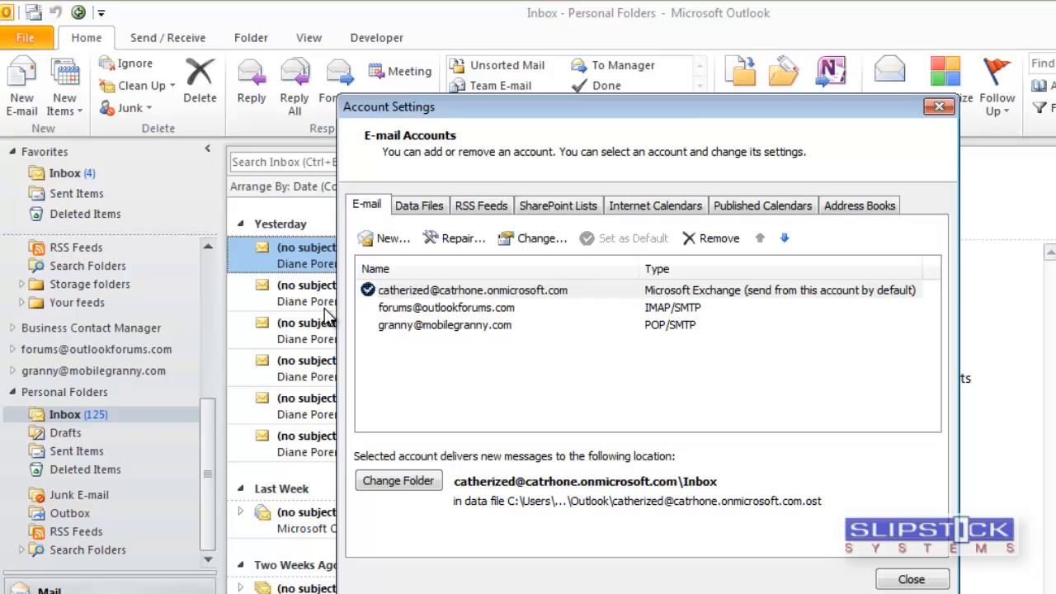
click(419, 205)
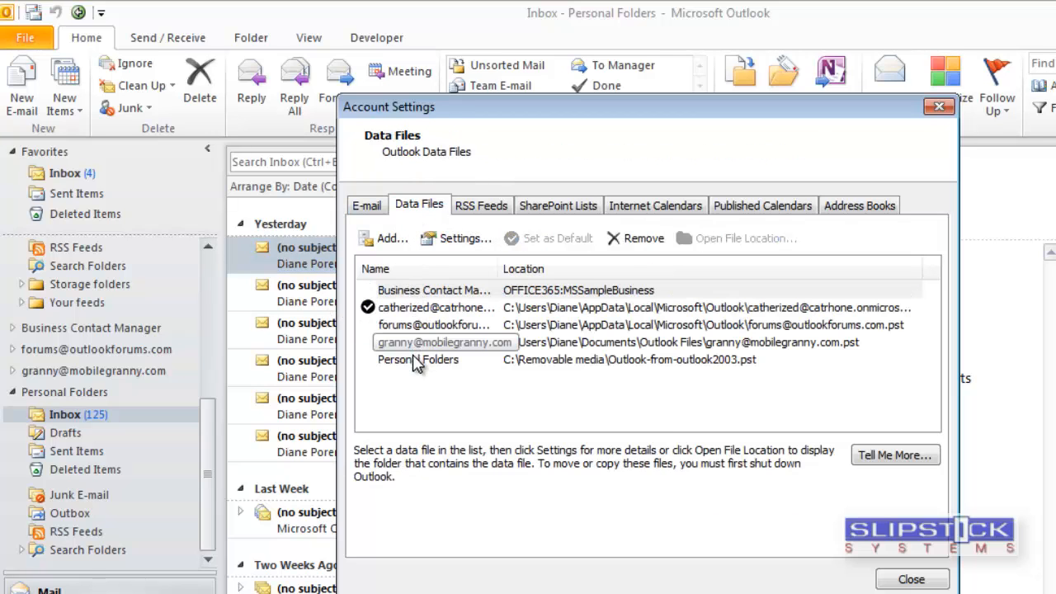
click(417, 359)
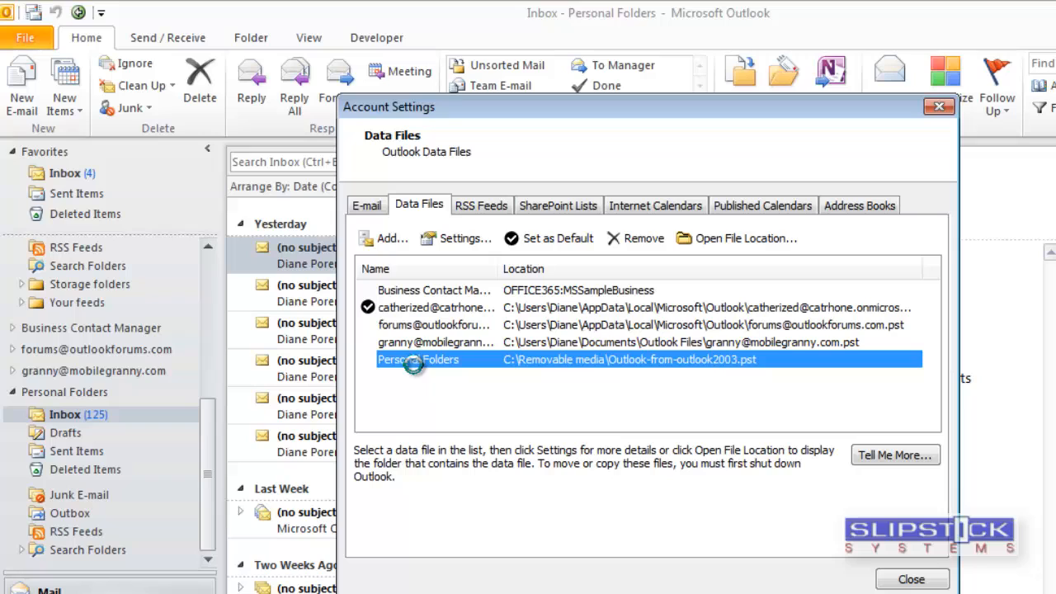